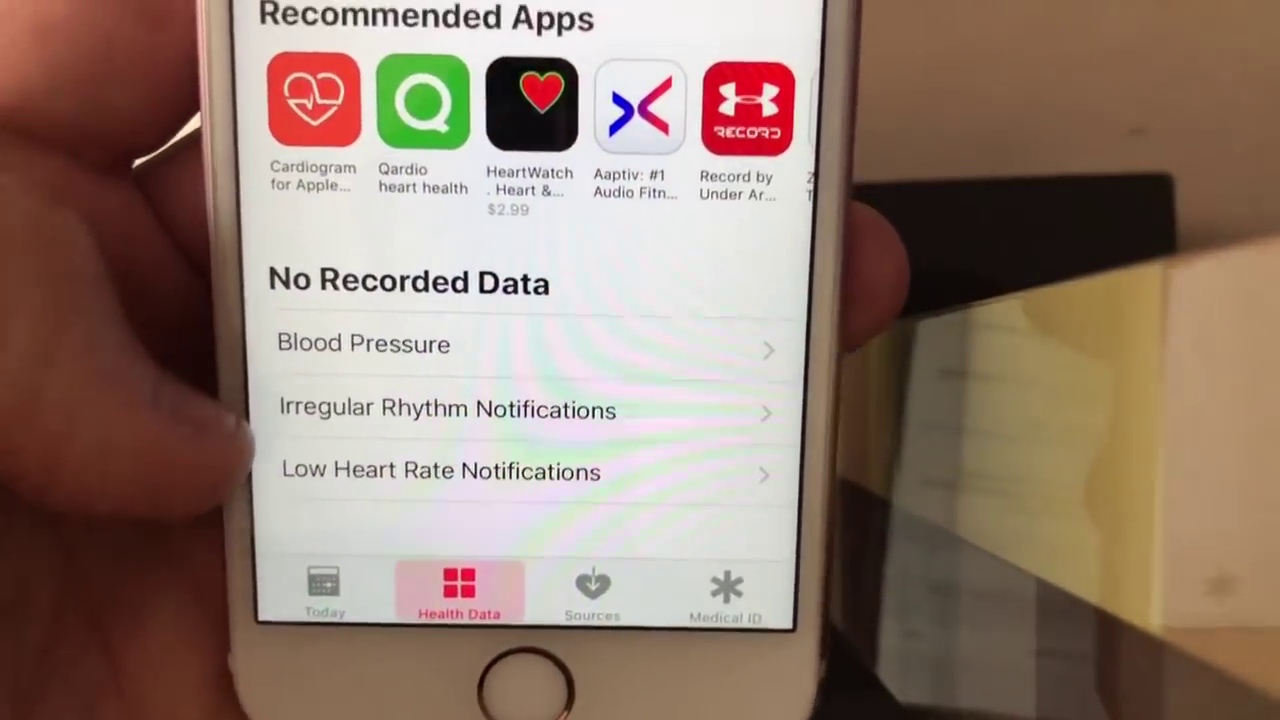
scroll("up", 3)
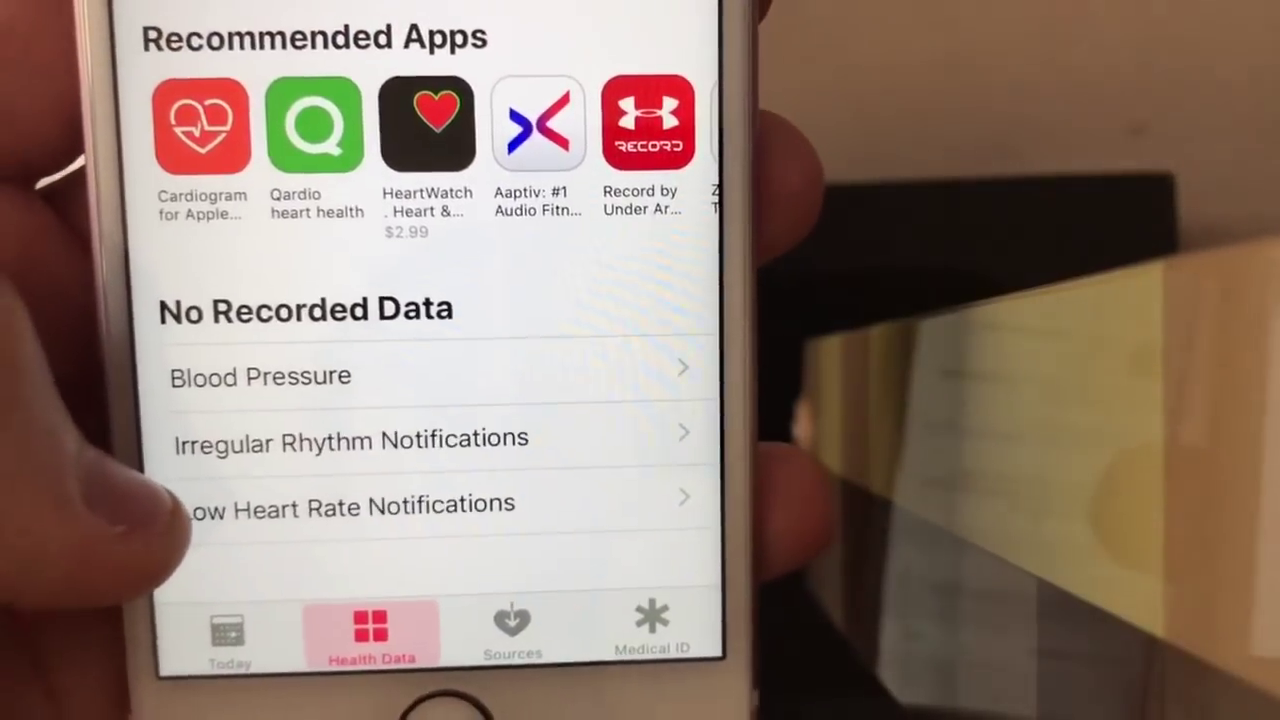
scroll("up", 3)
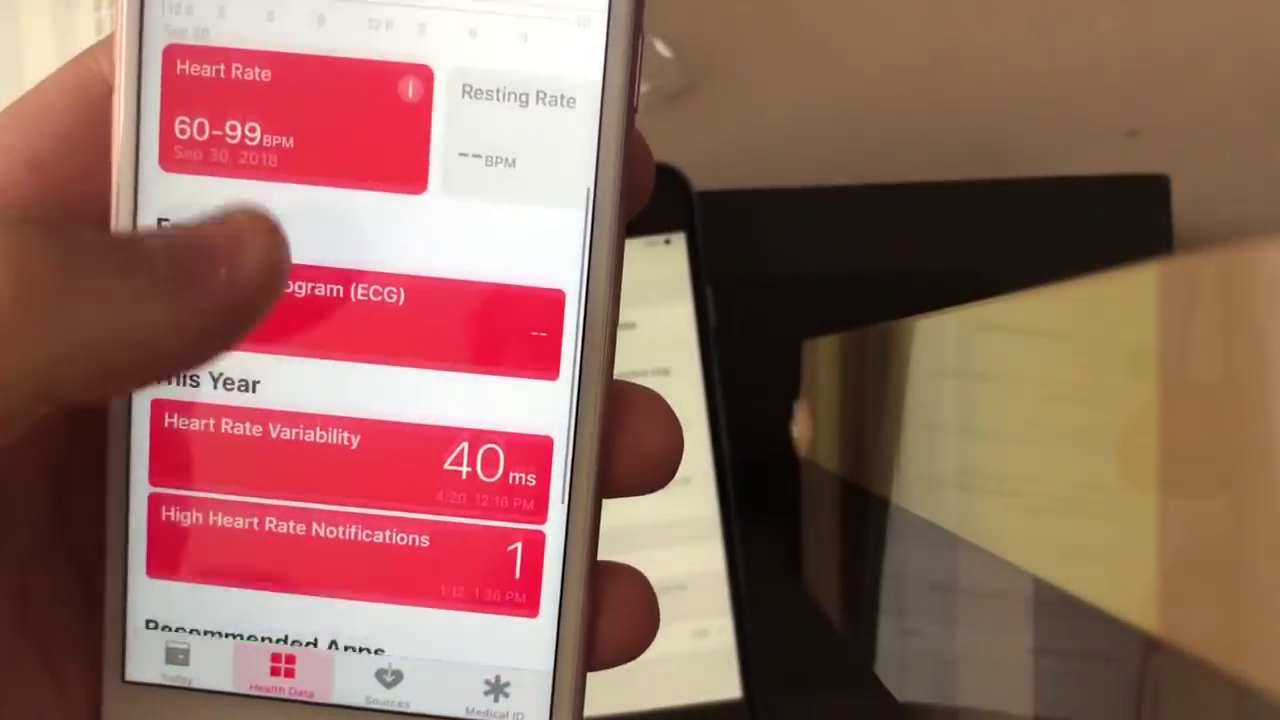